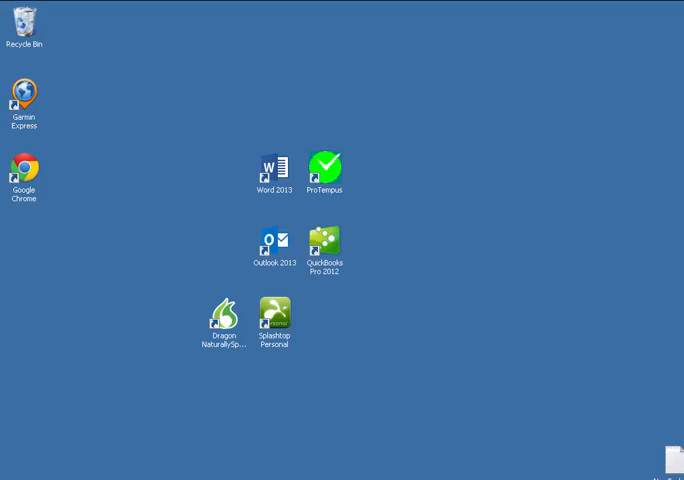
# Step: Launch Microsoft Publisher 2013 from the desktop
pyautogui.click(676, 470)
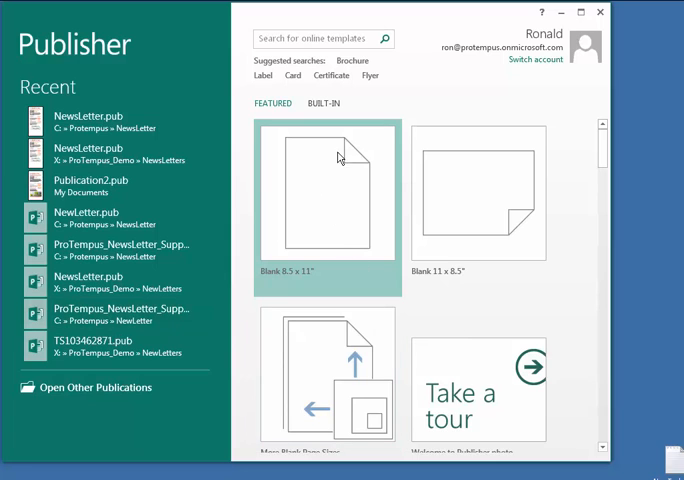
pyautogui.moveTo(602, 394)
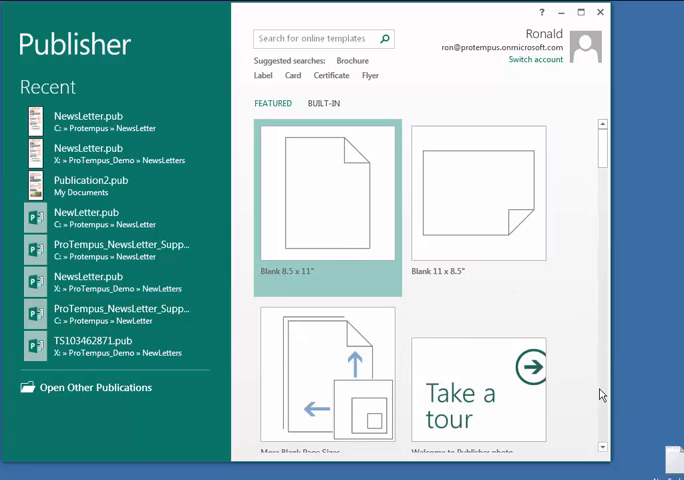
# Step: Scroll the Featured templates down until the Business newsletter template is visible
pyautogui.scroll(-3)
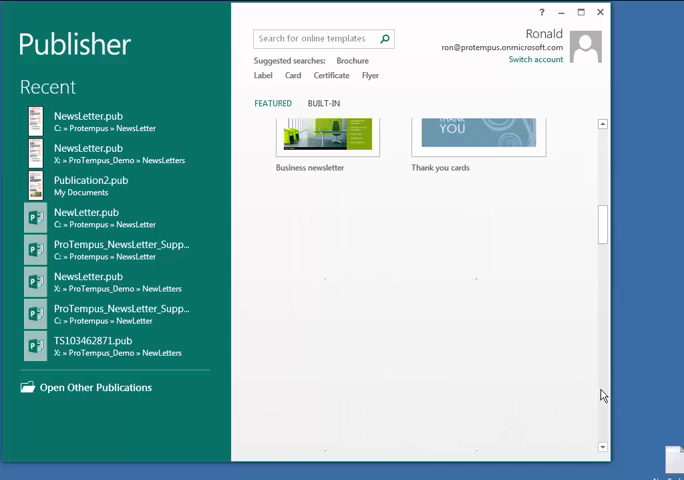
pyautogui.scroll(-3)
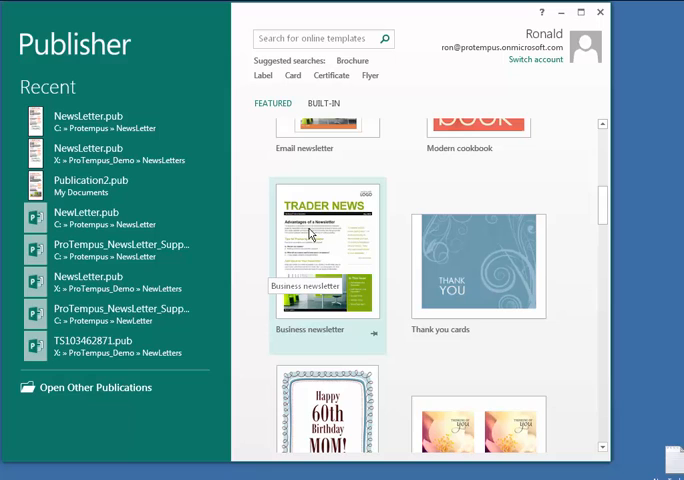
pyautogui.moveTo(340, 190)
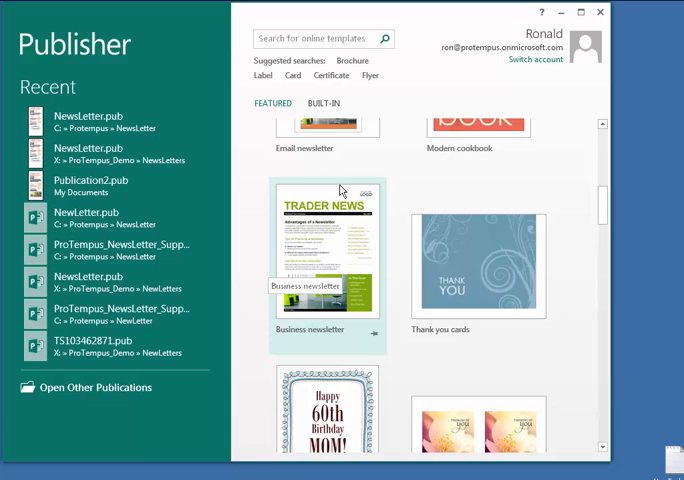
# Step: Search the online templates for 'newsletter' to list matching newsletter templates
pyautogui.click(316, 38)
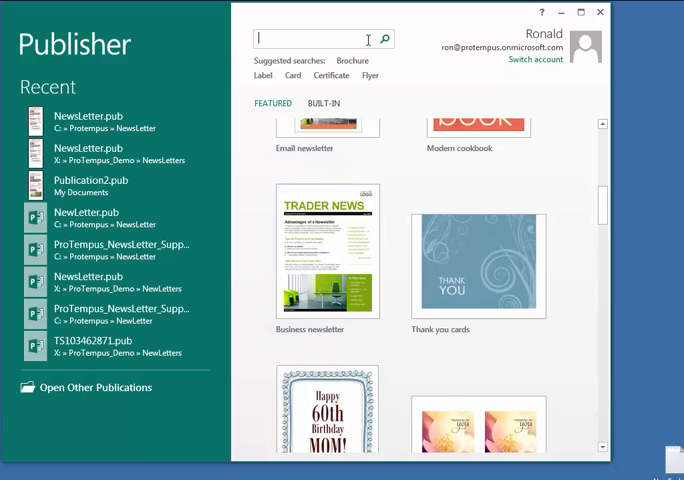
pyautogui.write('newsle')
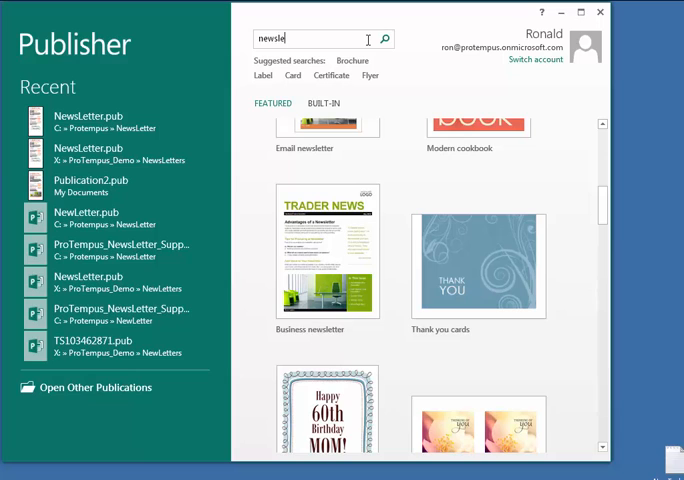
pyautogui.write('tter')
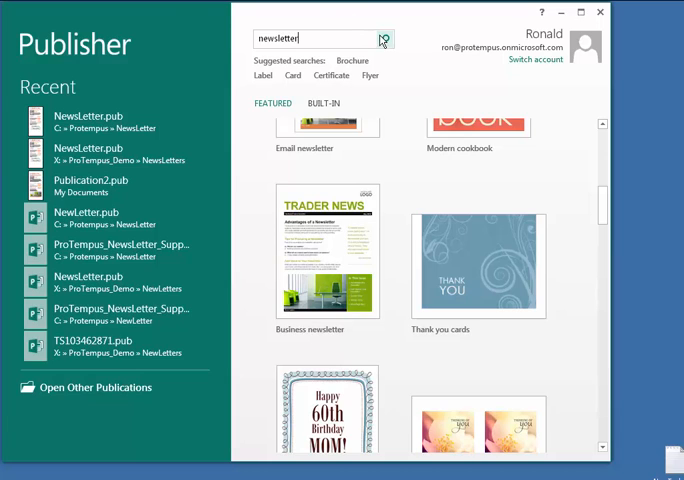
pyautogui.click(384, 40)
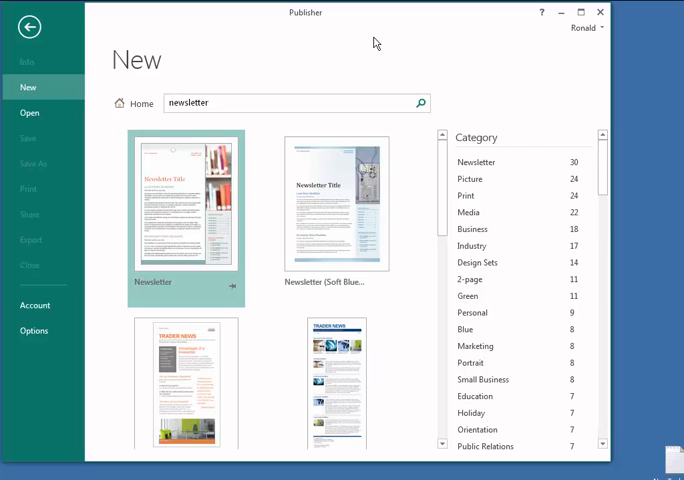
# Step: Create a Trader News publication from the Newsletter template and view its front page at 100%
pyautogui.doubleClick(186, 384)
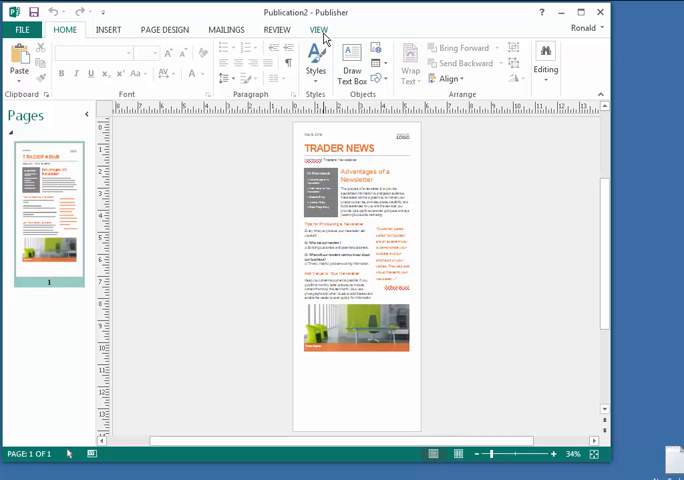
pyautogui.click(320, 28)
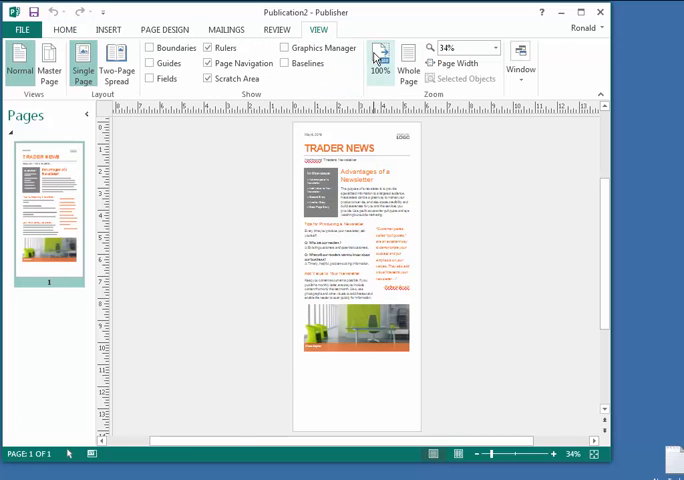
pyautogui.click(380, 64)
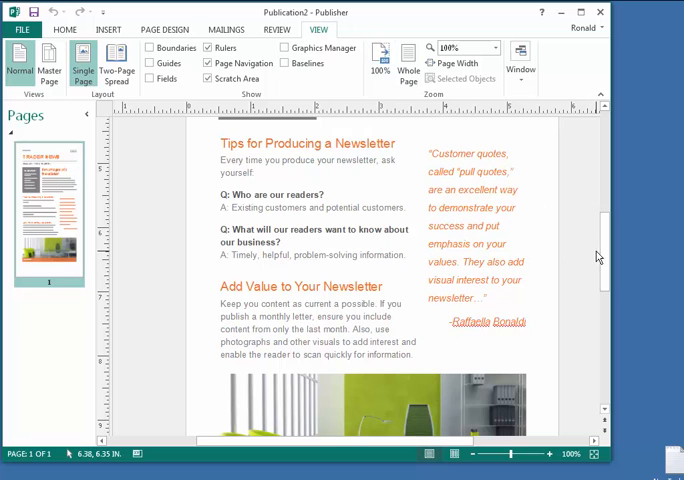
pyautogui.scroll(3)
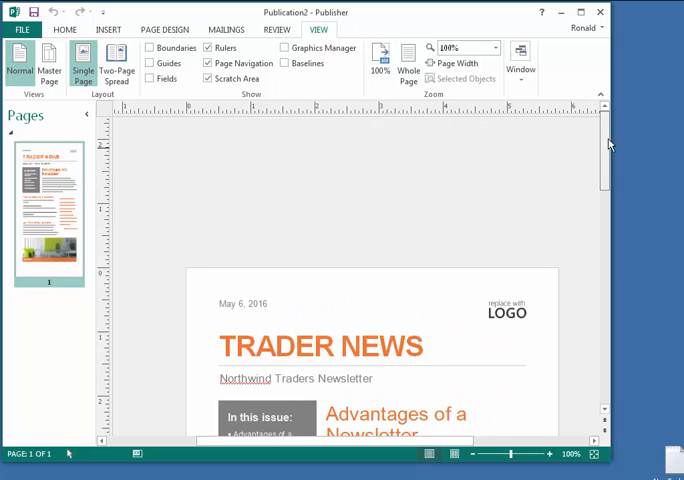
pyautogui.scroll(3)
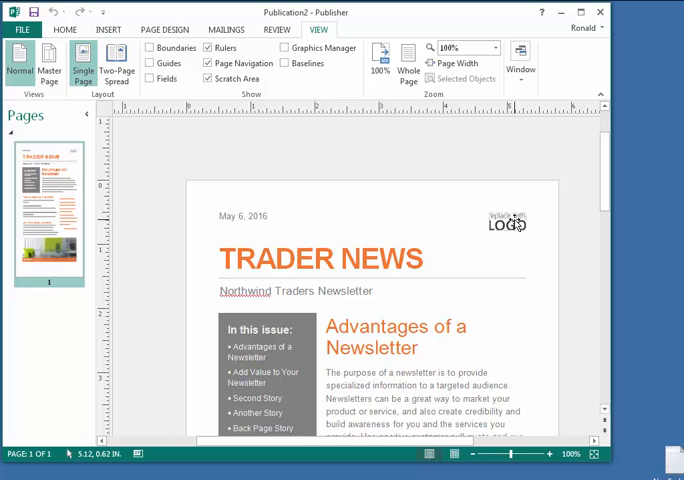
# Step: Bring up the context options for the front-page logo placeholder to delete it
pyautogui.rightClick(506, 222)
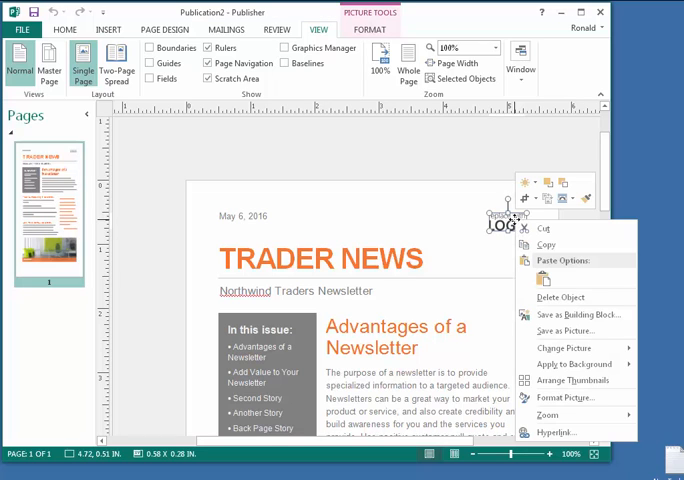
pyautogui.moveTo(564, 296)
pyautogui.write('Newsletter support to help keep you in front of your clients')
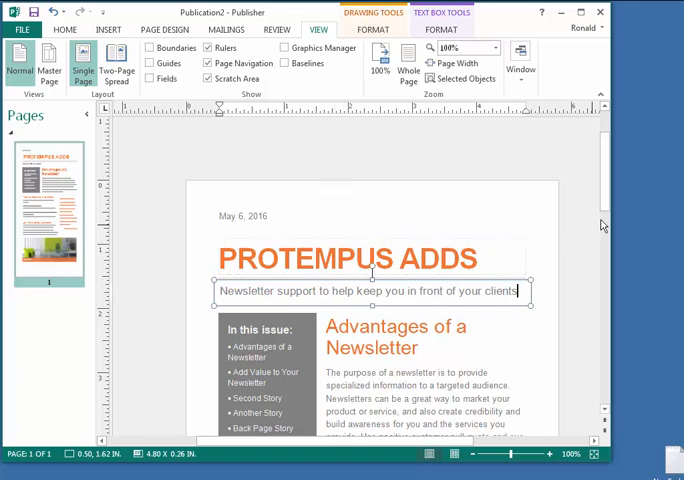
# Step: Swap the green-chairs photo for the Logo.bmp picture browsed from the computer
pyautogui.rightClick(370, 270)
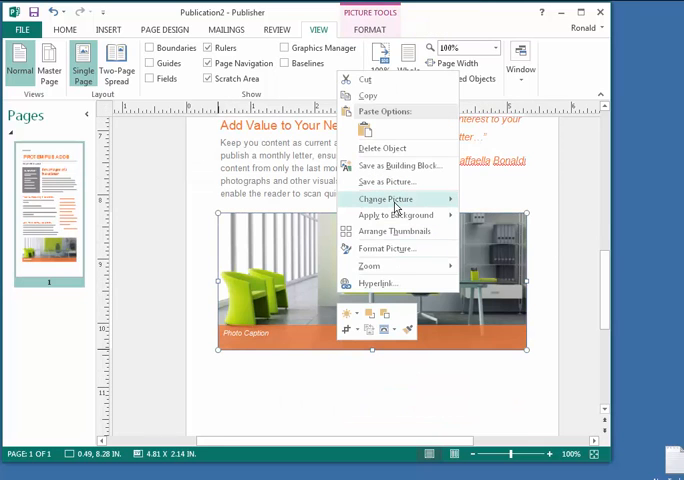
pyautogui.moveTo(384, 200)
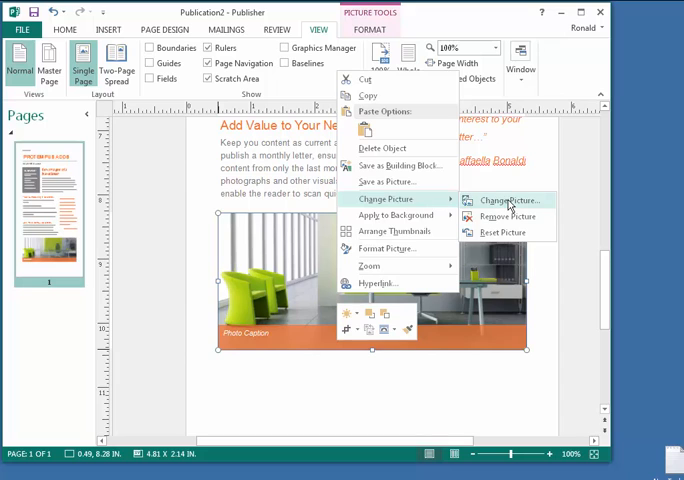
pyautogui.click(508, 200)
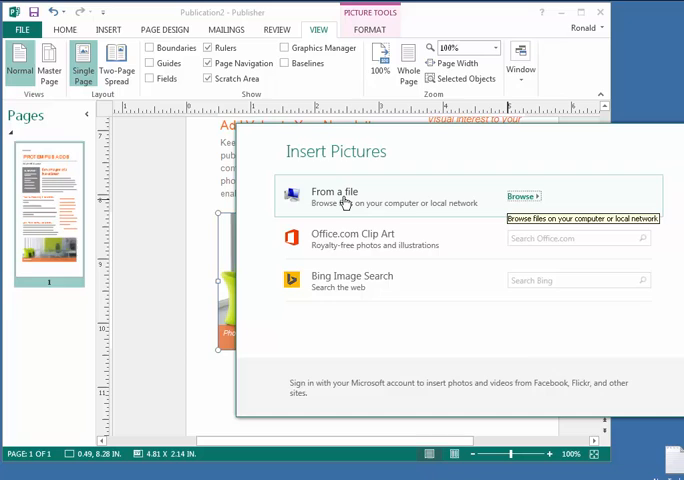
pyautogui.click(524, 196)
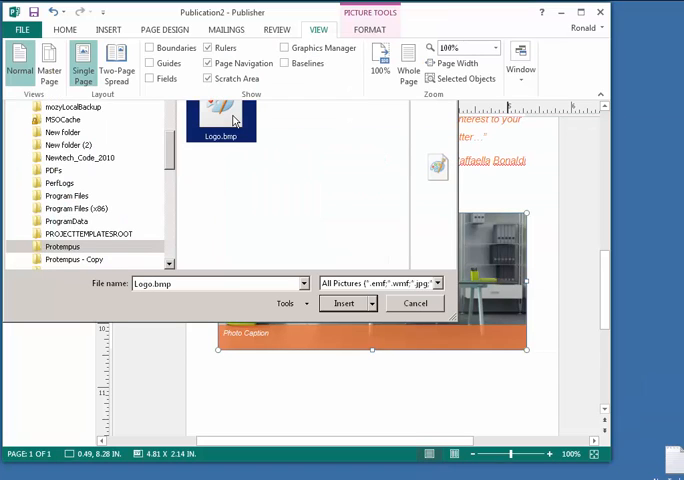
pyautogui.click(344, 304)
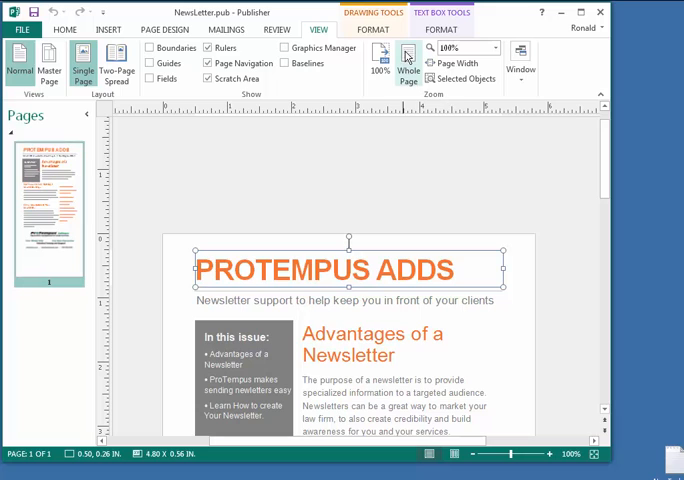
pyautogui.moveTo(404, 62)
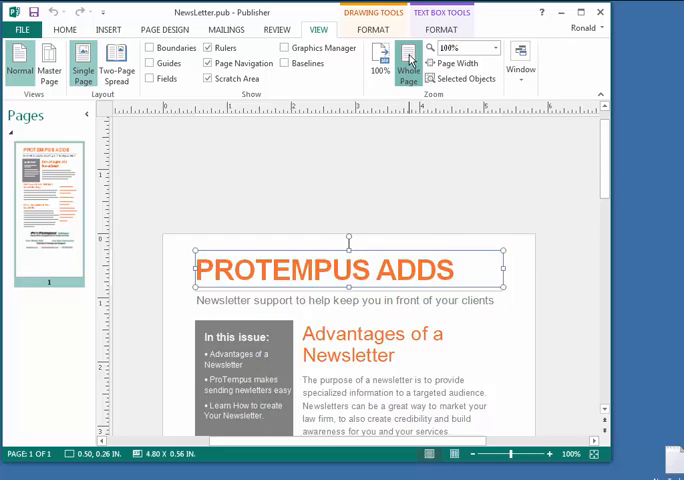
# Step: Show the whole newsletter page at once before heading to the File Info page
pyautogui.click(406, 64)
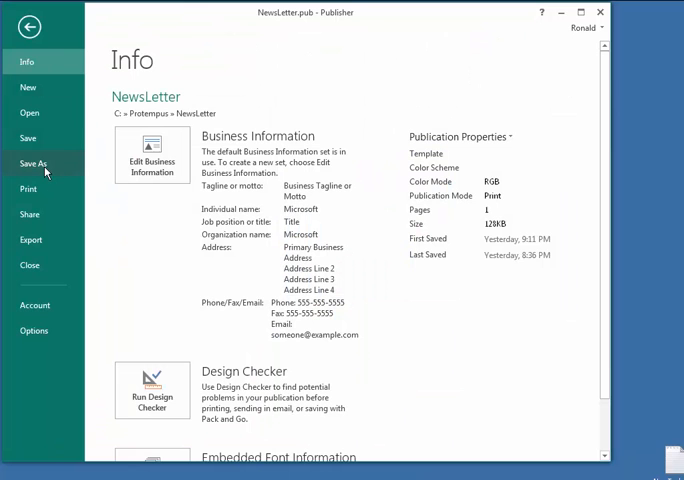
# Step: Start Save As in Backstage to save NewsLetter.pub to a computer location
pyautogui.click(32, 164)
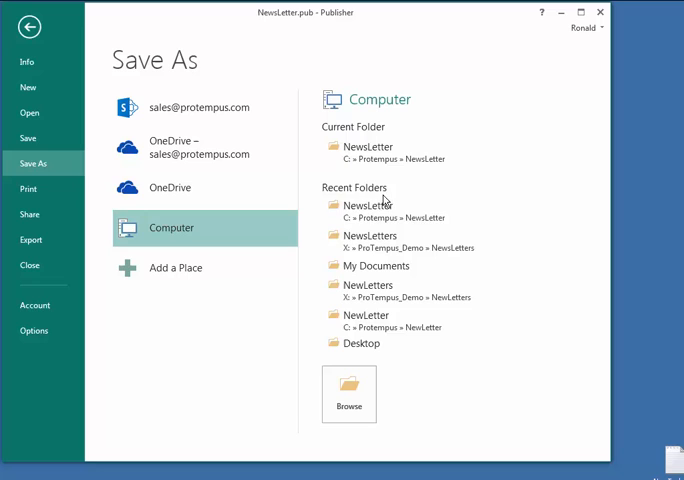
pyautogui.moveTo(380, 212)
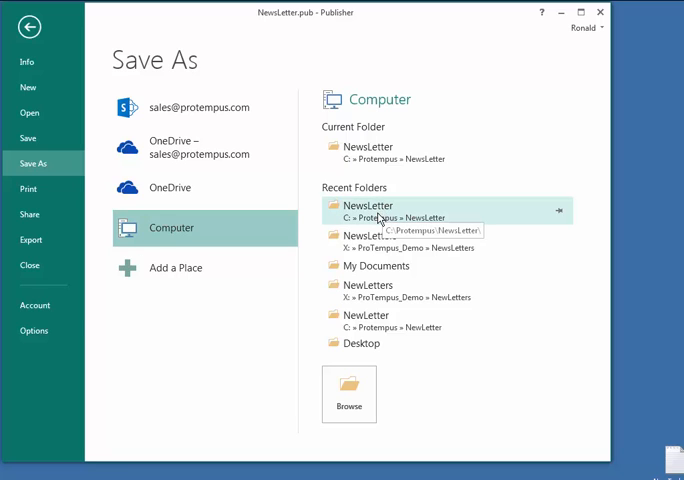